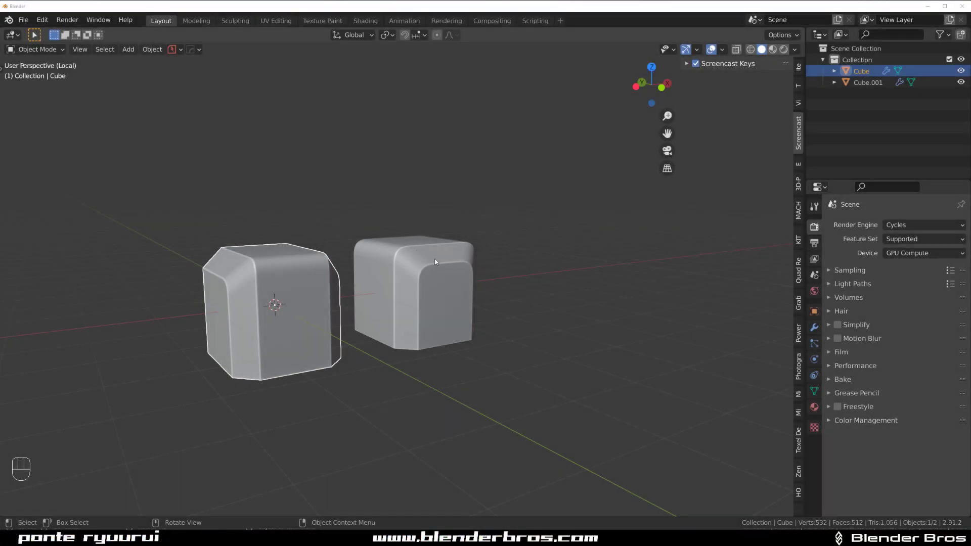
{"action": "mouse_move", "coordinate": [519, 263]}
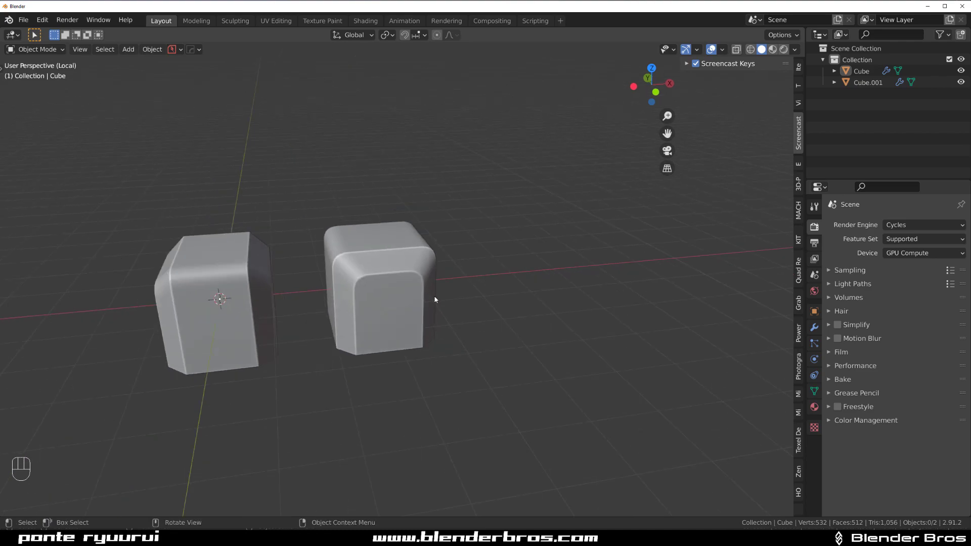
Add a new plain cube via the Shift+A add menu to continue the row.
{"action": "key", "text": "shift+a"}
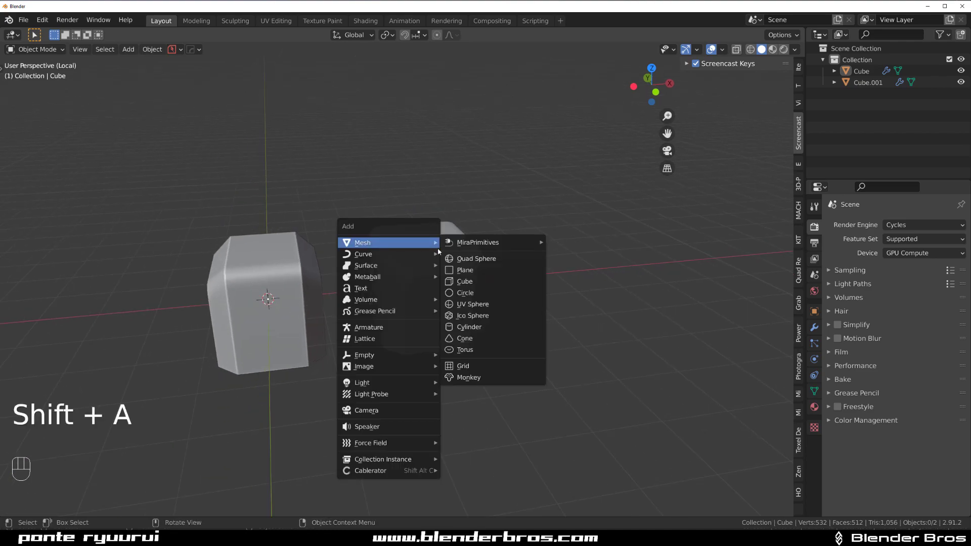
{"action": "left_click", "coordinate": [464, 281]}
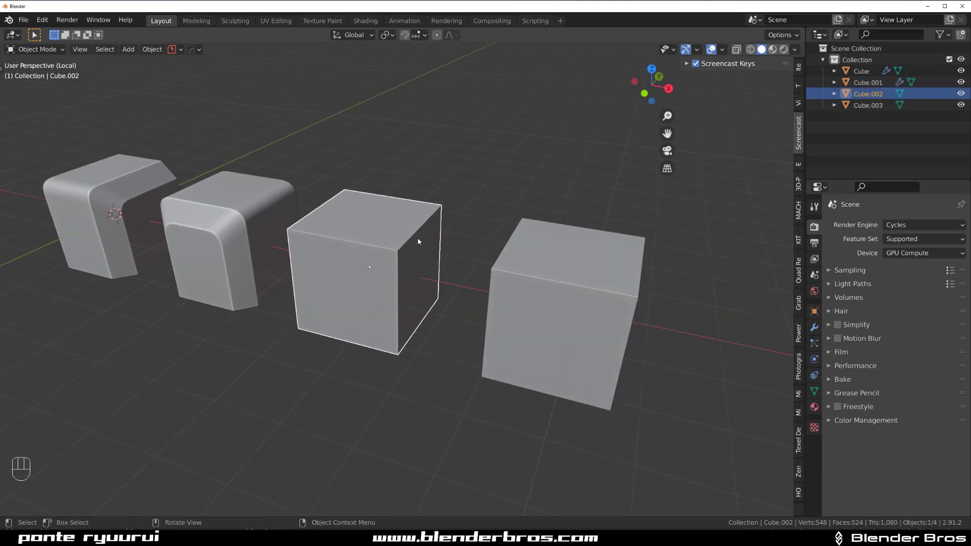
Bevel two adjacent edges of Cube.002 together as one chamfer in Edit Mode.
{"action": "key", "text": "Tab"}
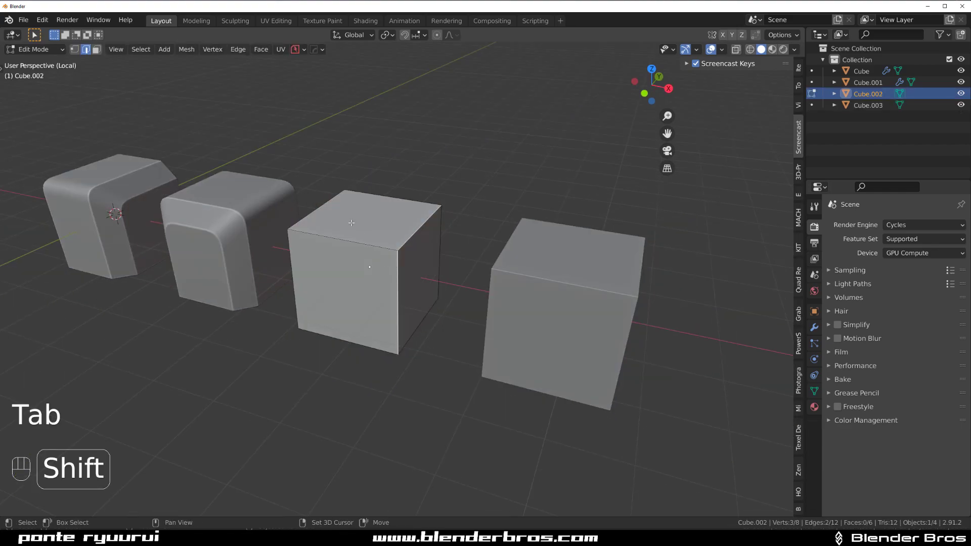
{"action": "key", "text": "ctrl+b"}
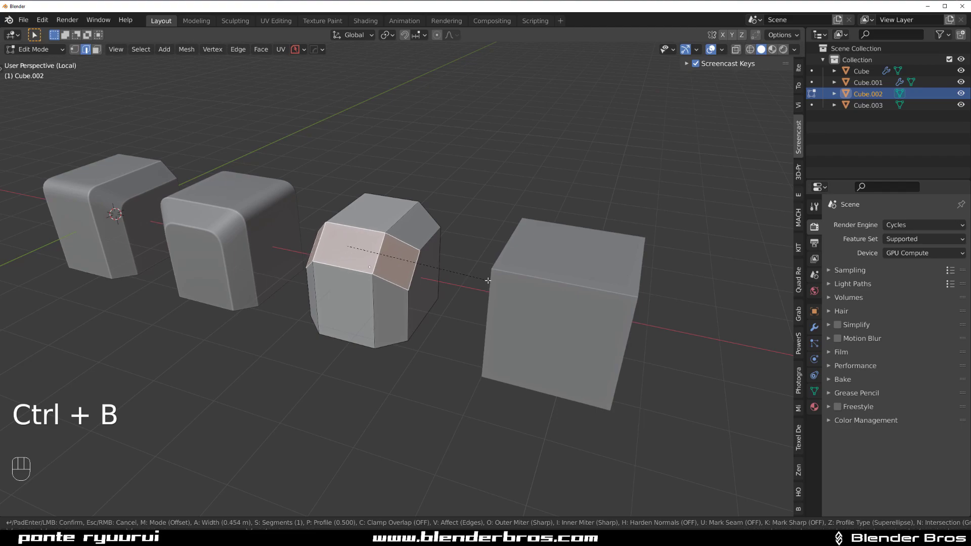
{"action": "key", "text": "Tab"}
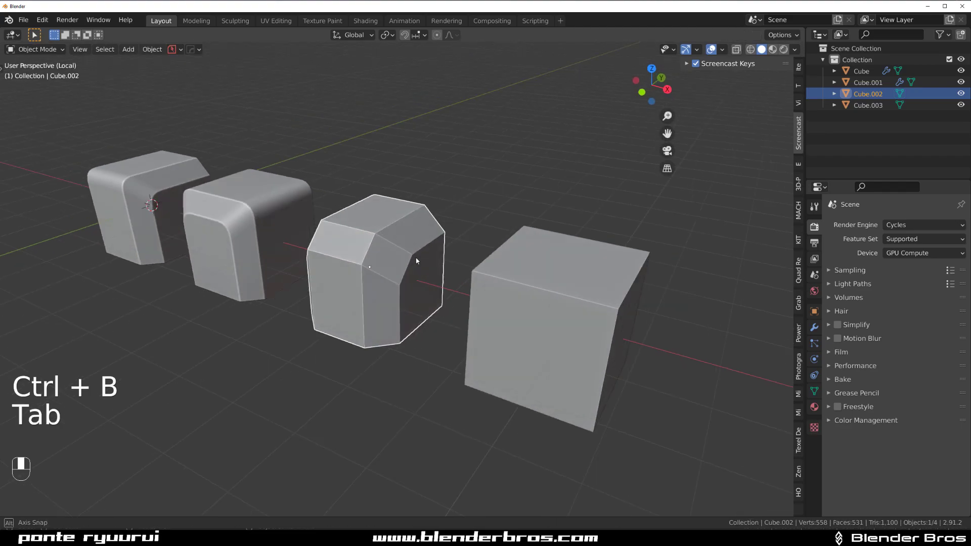
{"action": "key", "text": "Tab"}
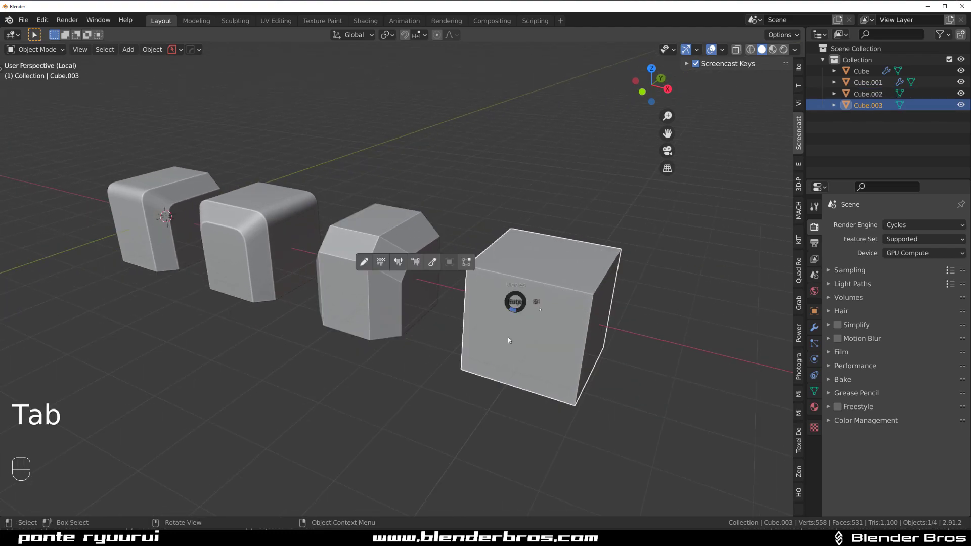
Bevel Cube.003's edges separately, then round one chamfer with MACHIN3 Fuse.
{"action": "key", "text": "Tab"}
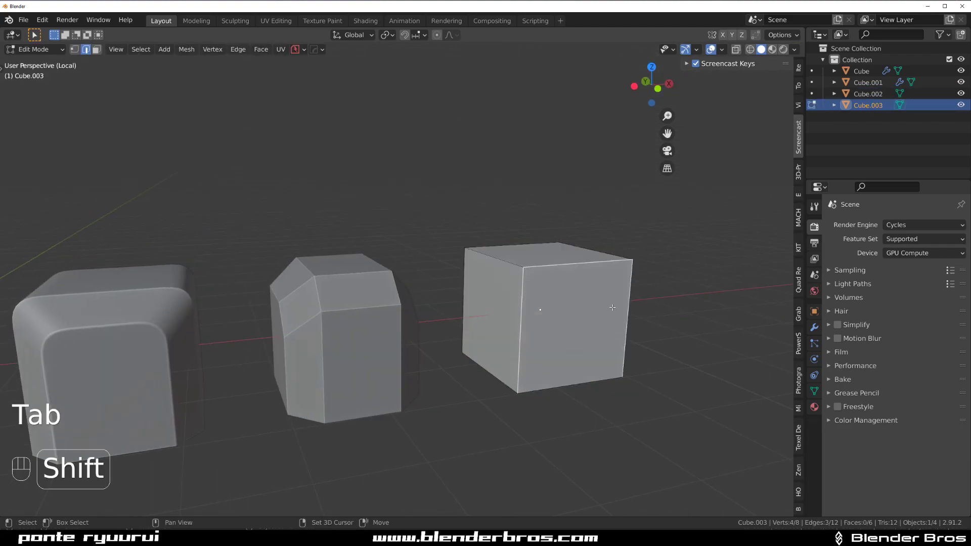
{"action": "key", "text": "ctrl+b"}
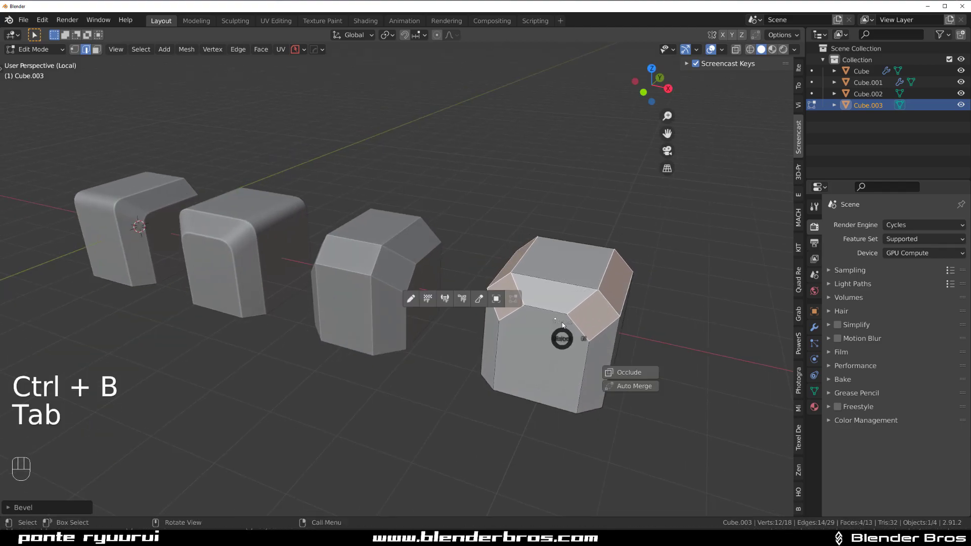
{"action": "key", "text": "Tab"}
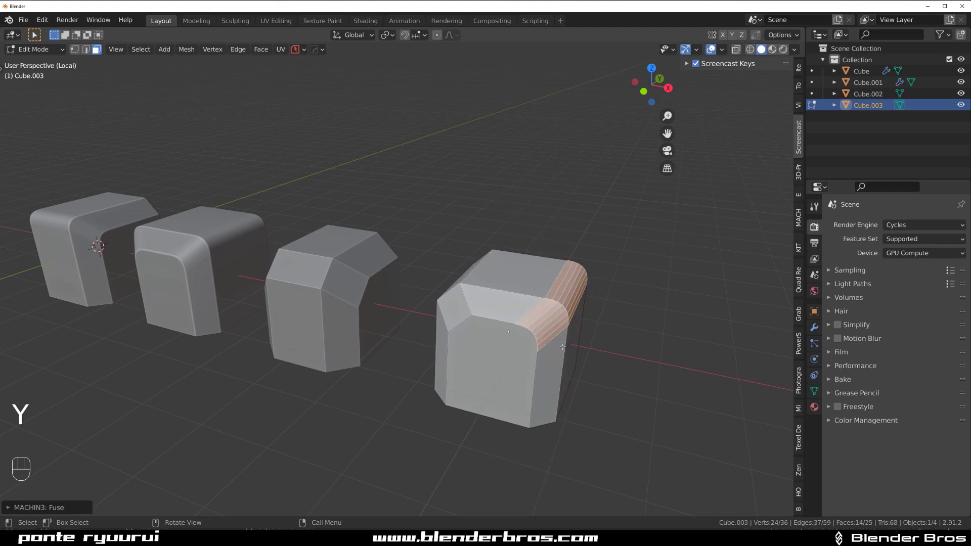
{"action": "key", "text": "Tab"}
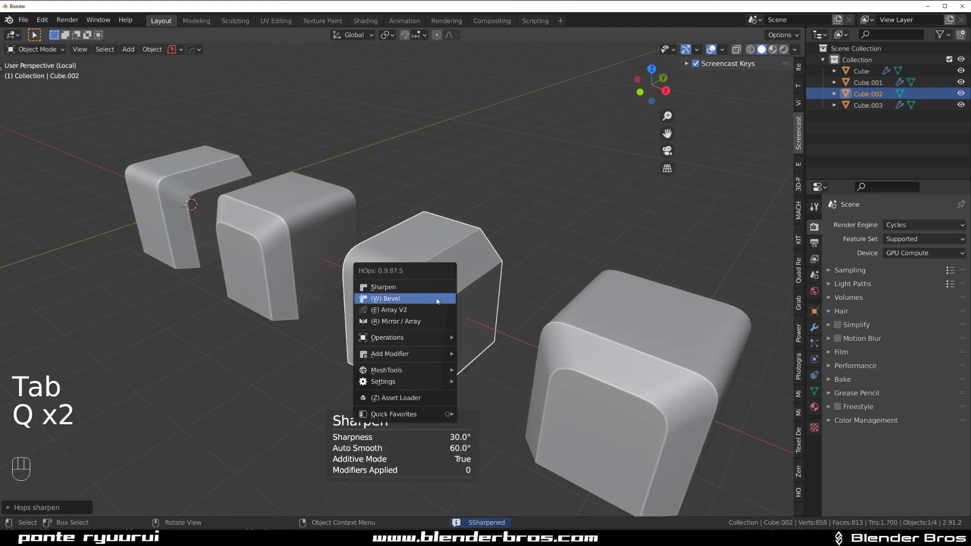
Apply a smooth HOps Bevel to the third cube.
{"action": "left_click", "coordinate": [386, 298]}
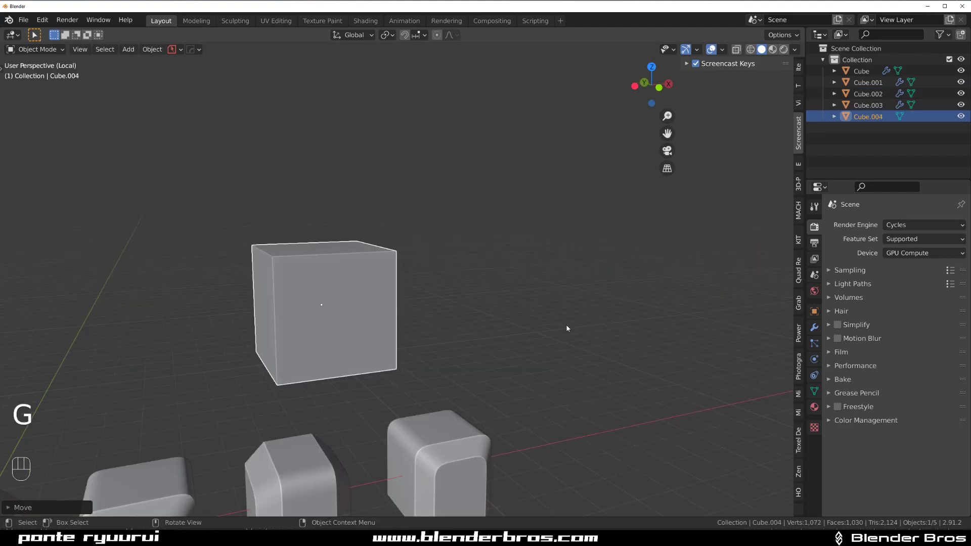
Move the fifth cube into place and chamfer its bottom edge.
{"action": "key", "text": "Tab"}
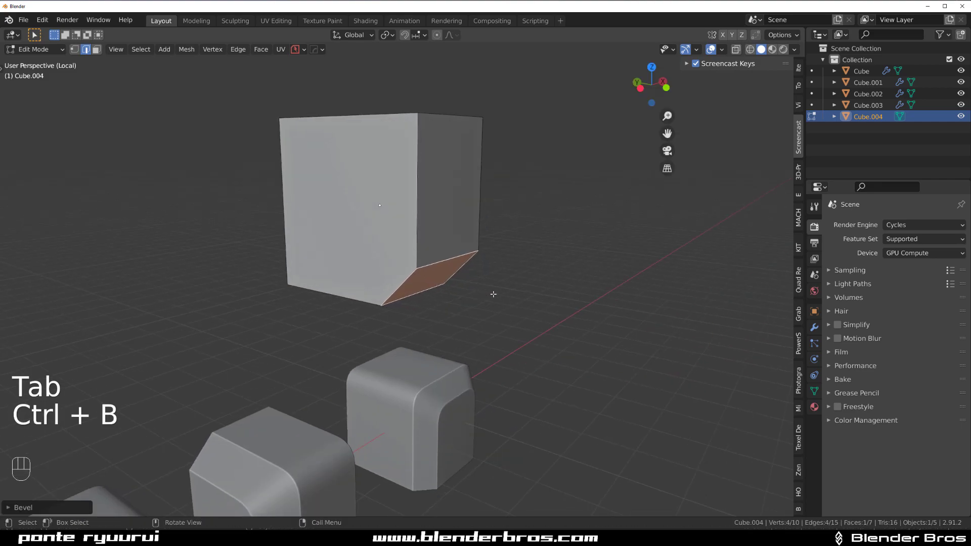
{"action": "key", "text": "g"}
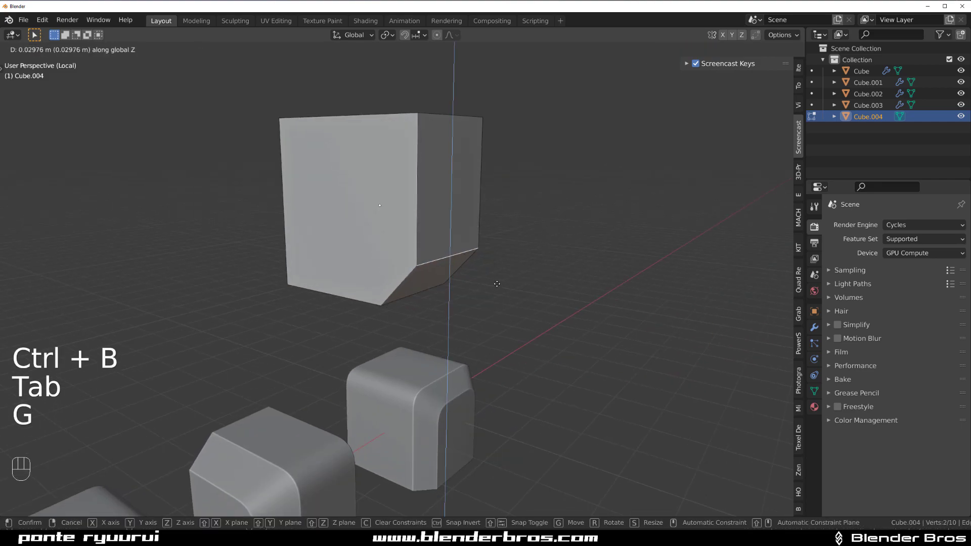
{"action": "key", "text": "Tab"}
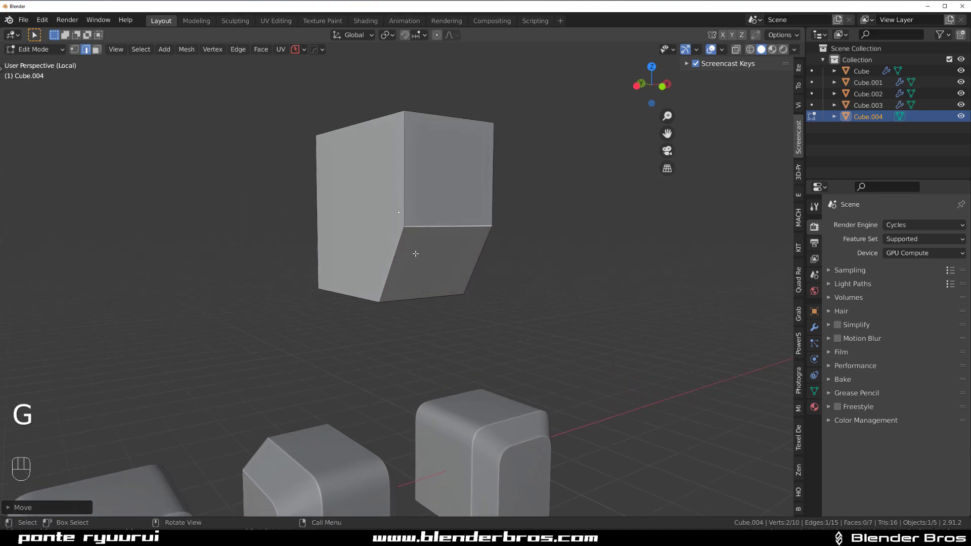
Bevel a vertical edge, then undo back to the earlier chamfered shape.
{"action": "key", "text": "Ctrl+B"}
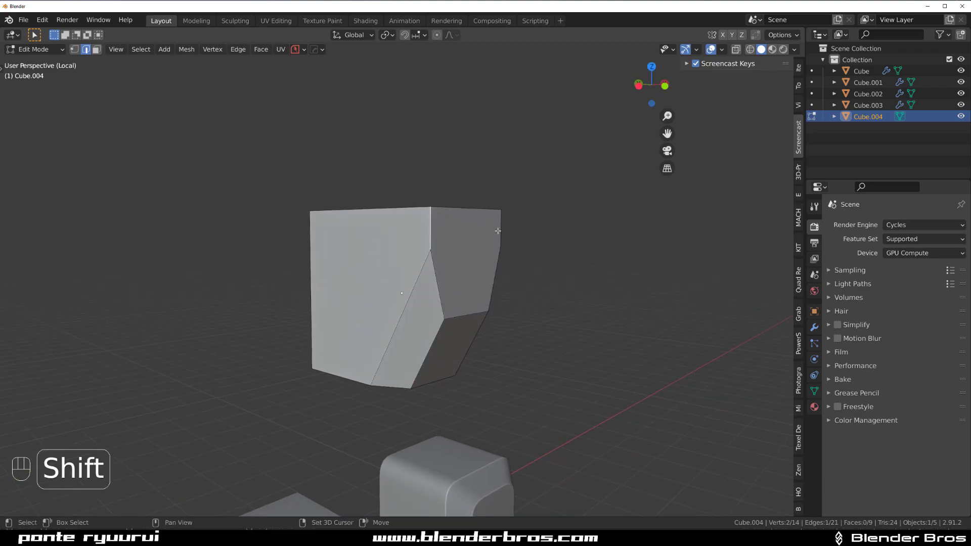
{"action": "key", "text": "ctrl+b"}
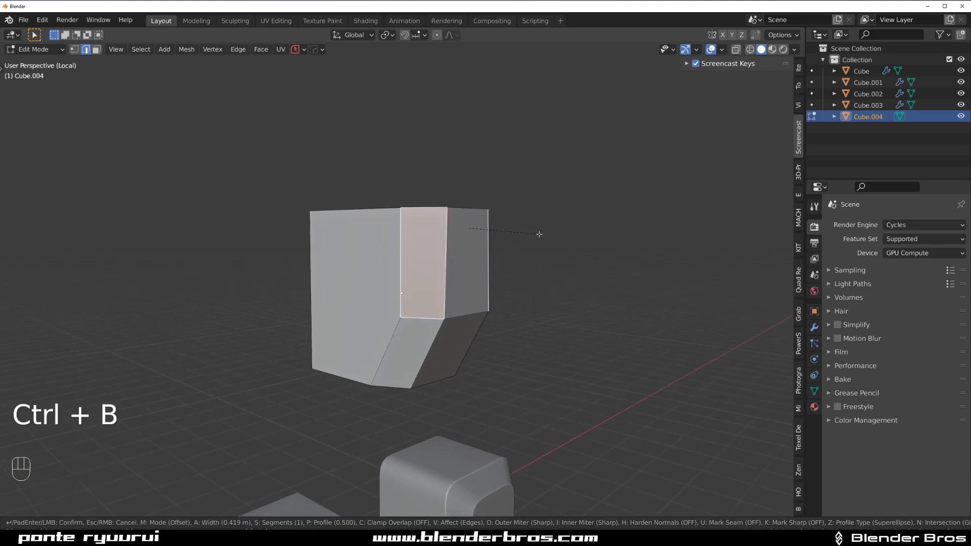
{"action": "key", "text": "Tab"}
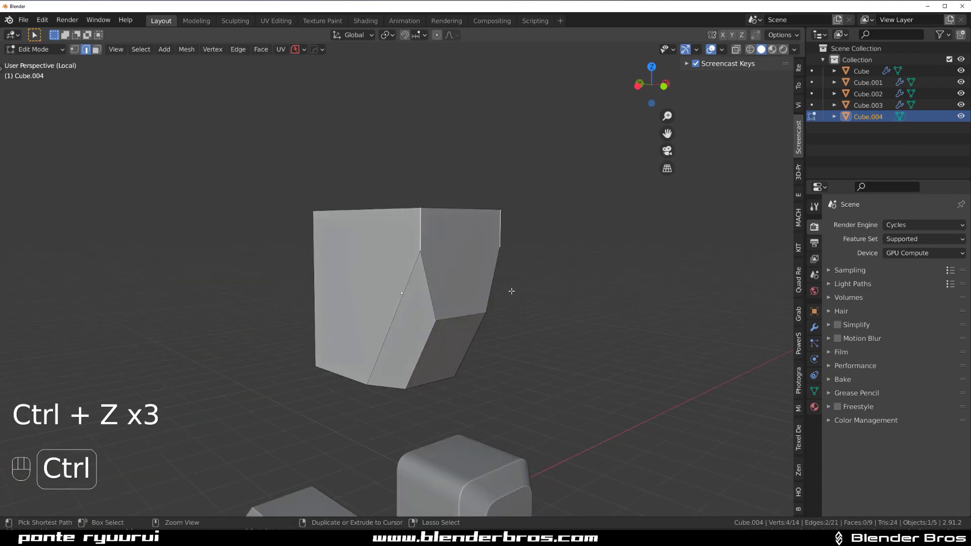
Join two vertices with a new edge (J) and slide vertices along Y.
{"action": "key", "text": "Tab"}
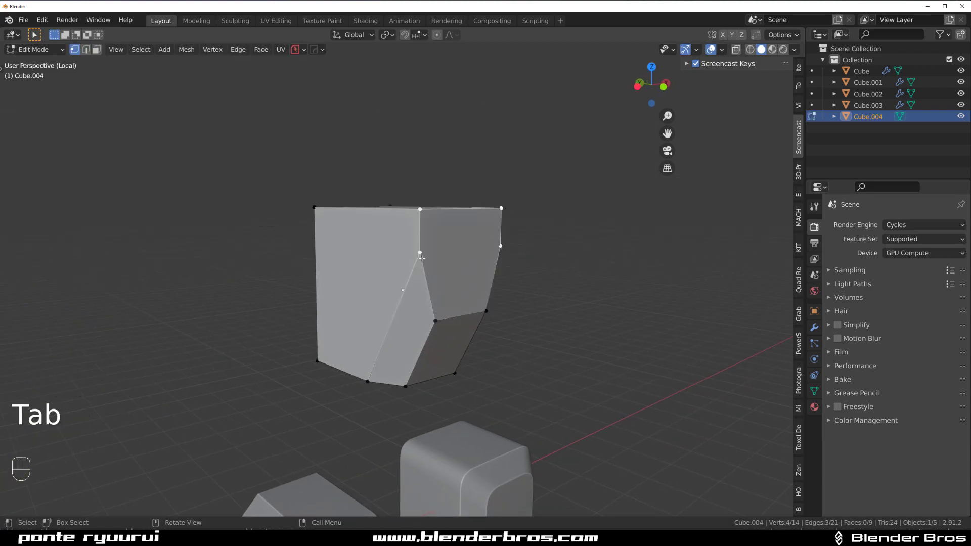
{"action": "key", "text": "j"}
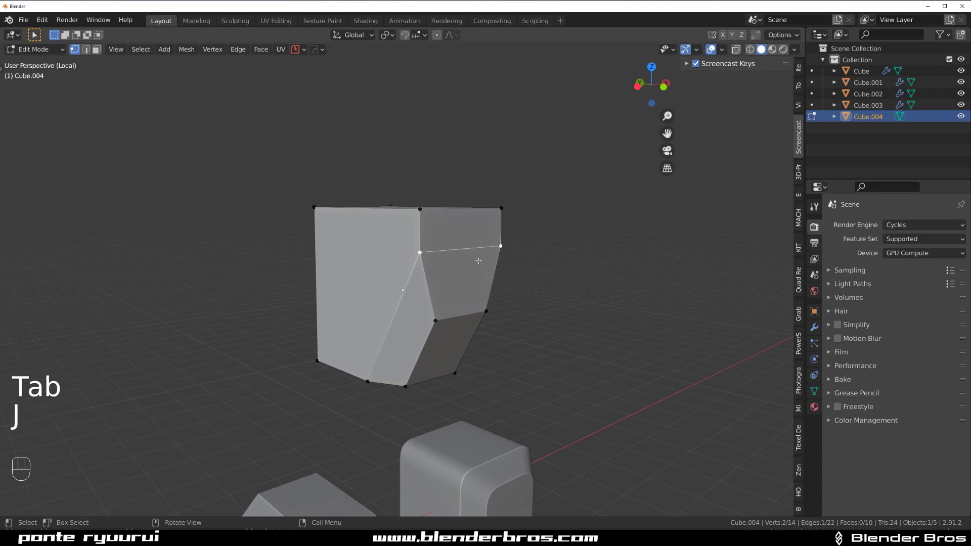
{"action": "key", "text": "g"}
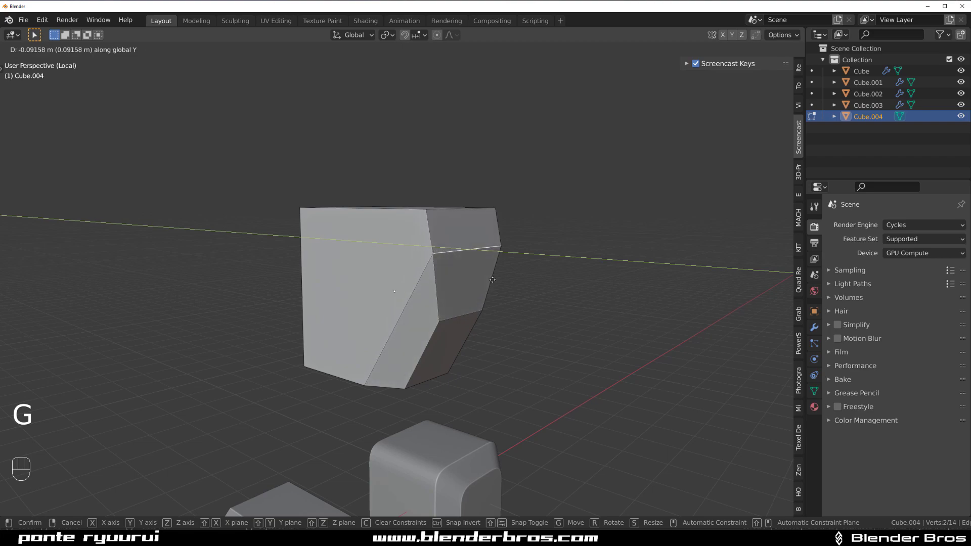
Shift the cube's top edge along Y to reshape the chamfered side.
{"action": "key", "text": "Tab"}
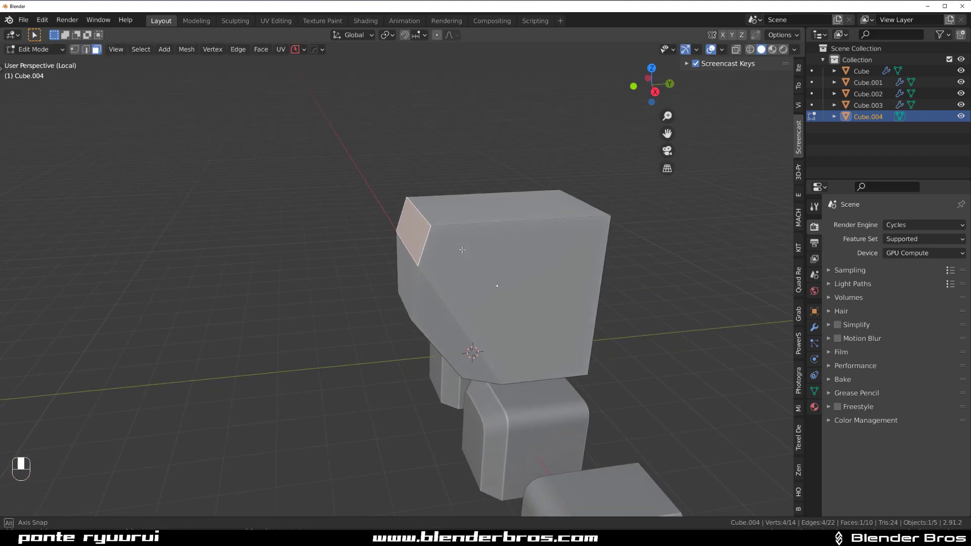
{"action": "key", "text": "g"}
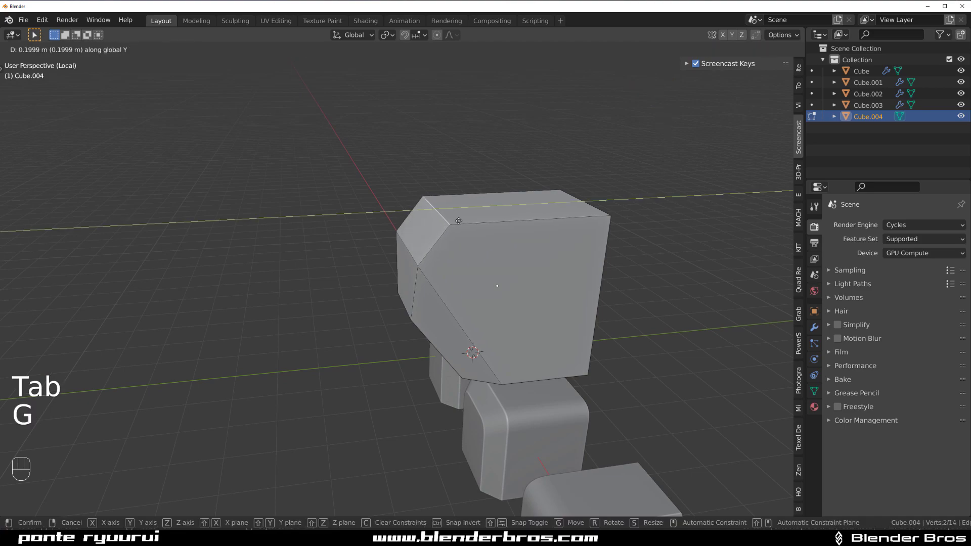
{"action": "key", "text": "Tab"}
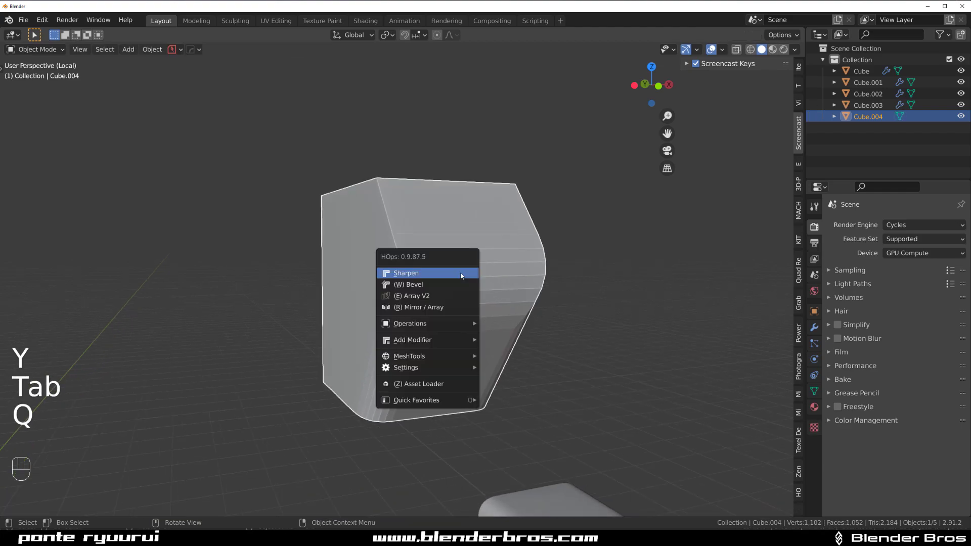
Apply HOps Sharpen to the reshaped cube and enter Edit Mode.
{"action": "left_click", "coordinate": [406, 273]}
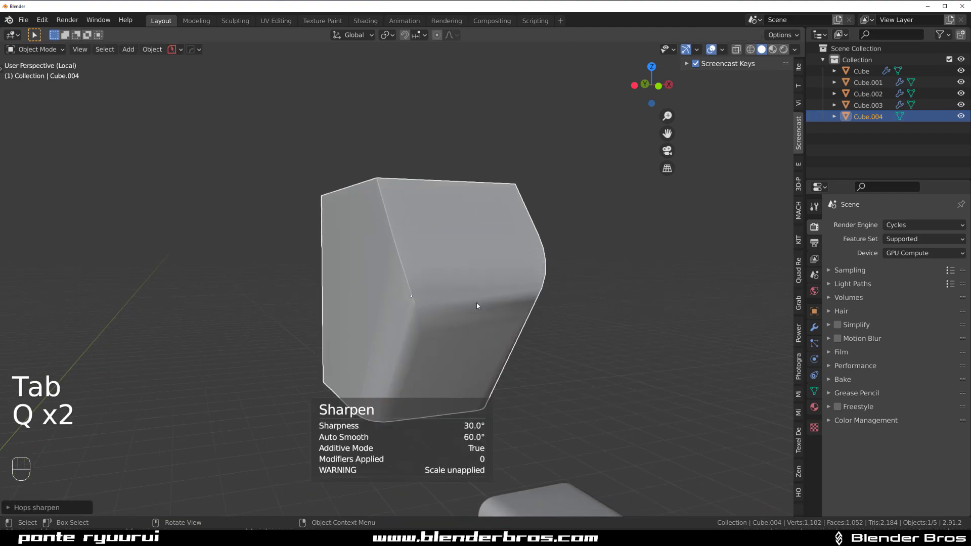
{"action": "key", "text": "Tab"}
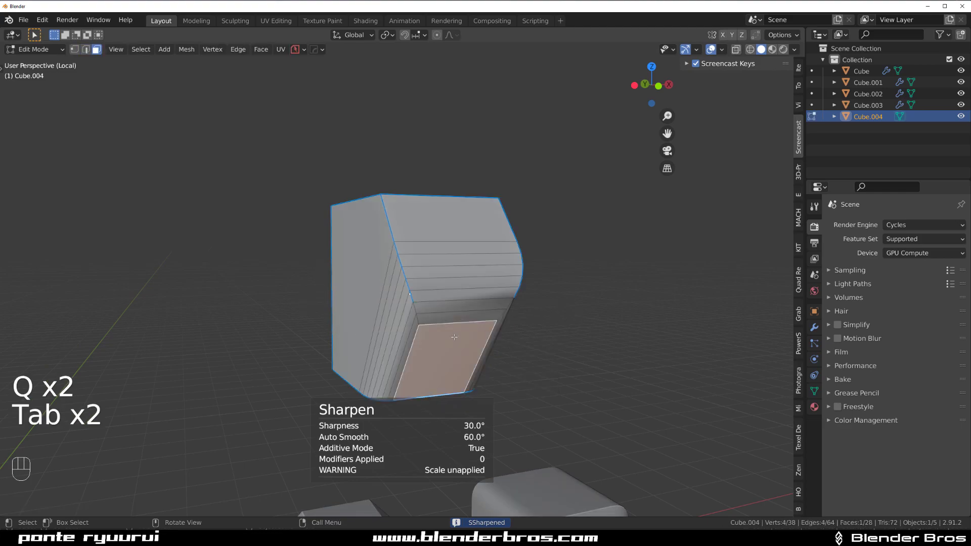
{"action": "key", "text": "Tab"}
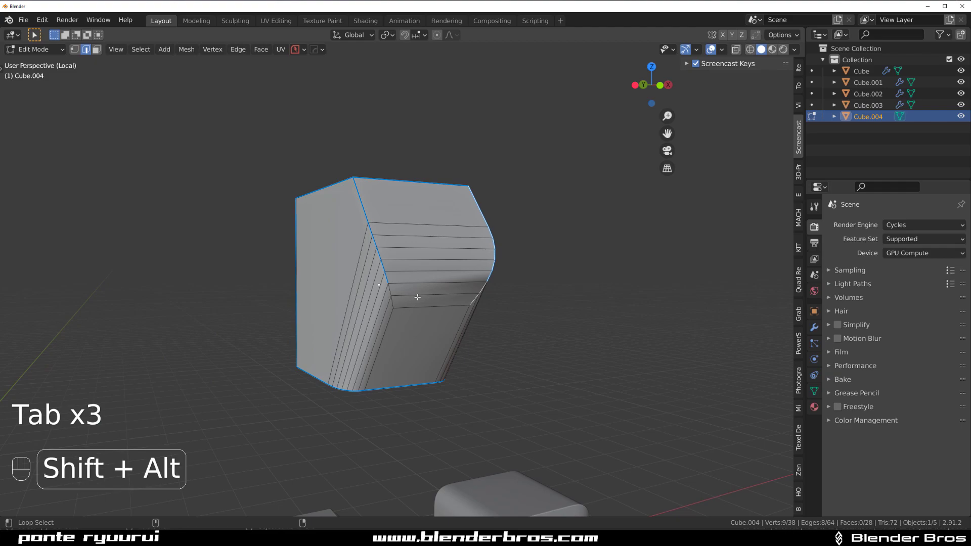
Select edge loops and mark them sharp with HOps Mark.
{"action": "left_click", "coordinate": [417, 297]}
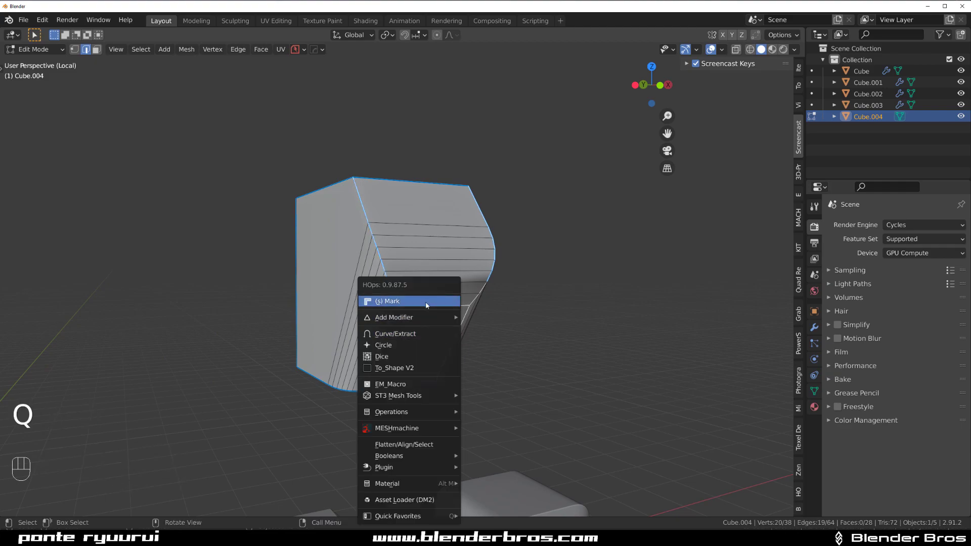
{"action": "left_click", "coordinate": [389, 301]}
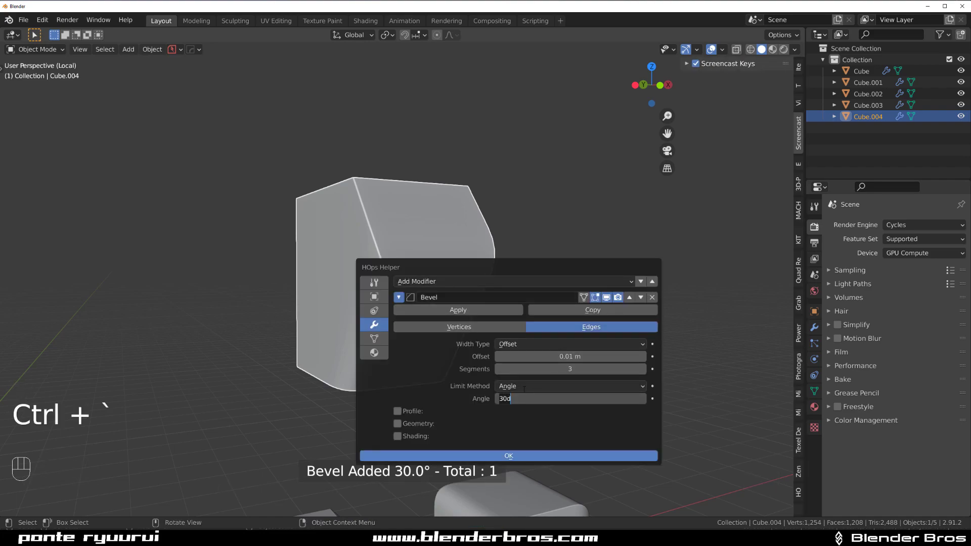
Confirm a three-segment 30° bevel modifier and toggle sharp marking on edges.
{"action": "left_click", "coordinate": [508, 455]}
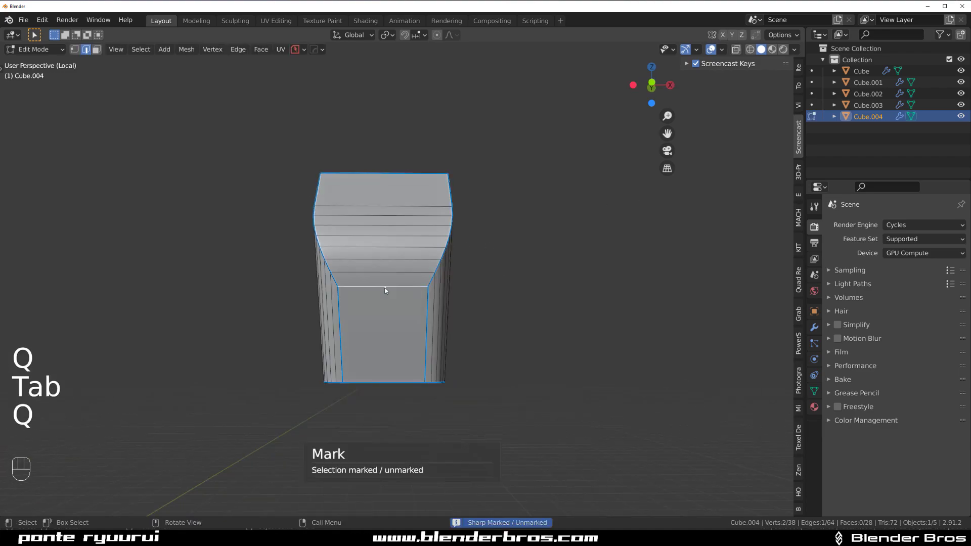
{"action": "key", "text": "Tab"}
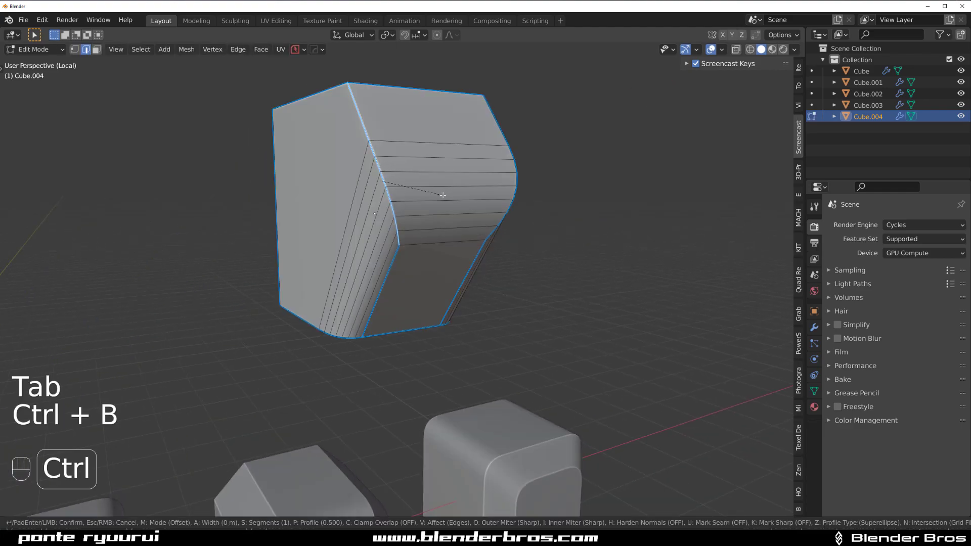
{"action": "key", "text": "Tab"}
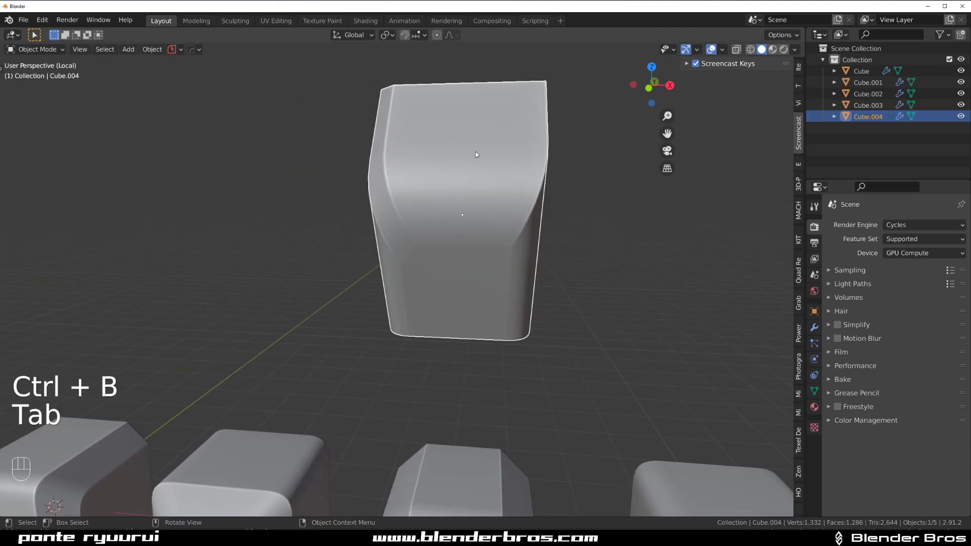